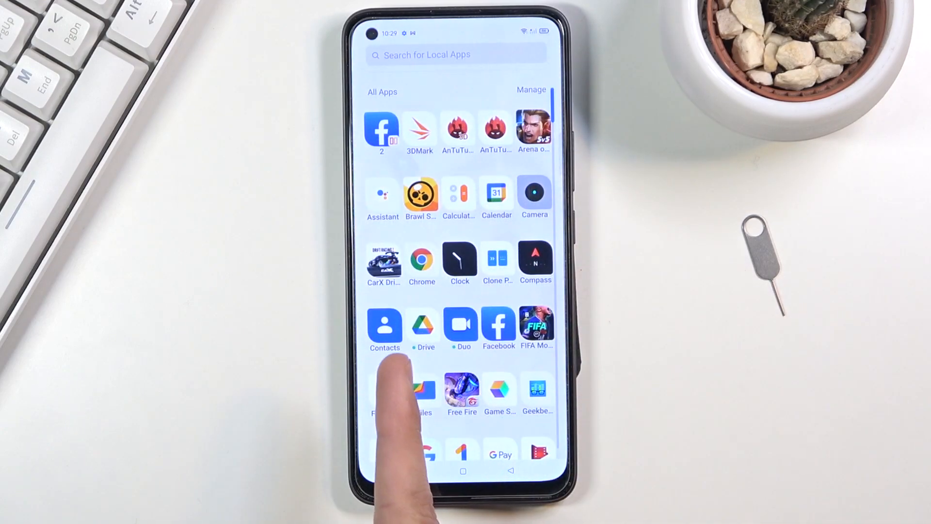
Launch Contacts from the app drawer and bring up its navigation menu
left_click(384, 324)
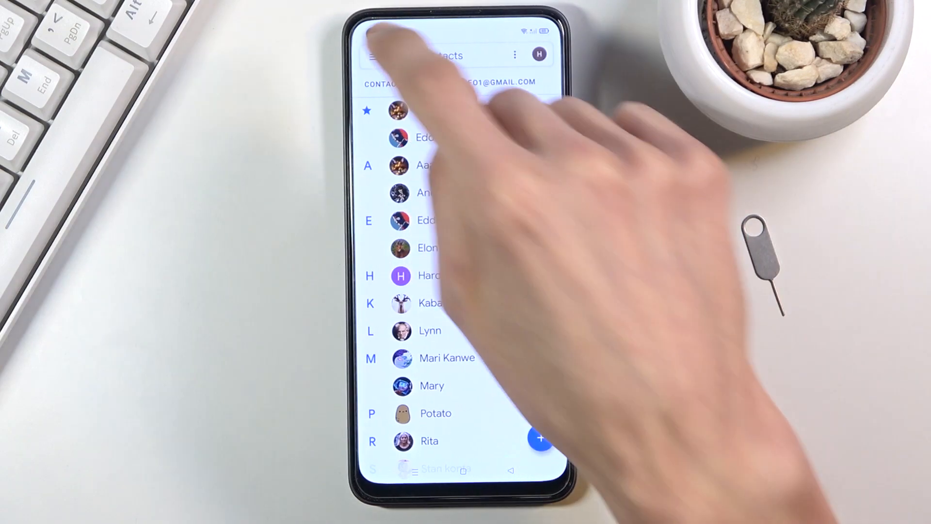
left_click(375, 55)
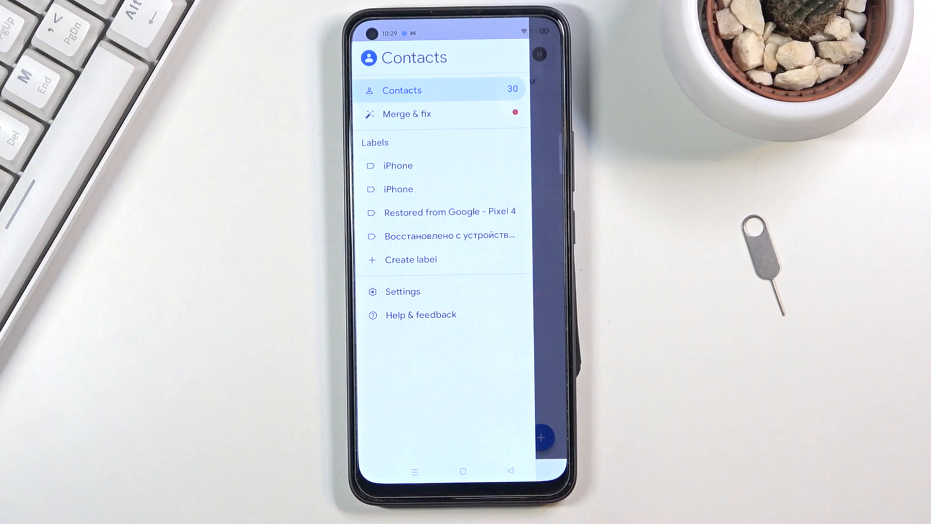
From Settings, start Import under Manage contacts to get the source dialog
left_click(403, 291)
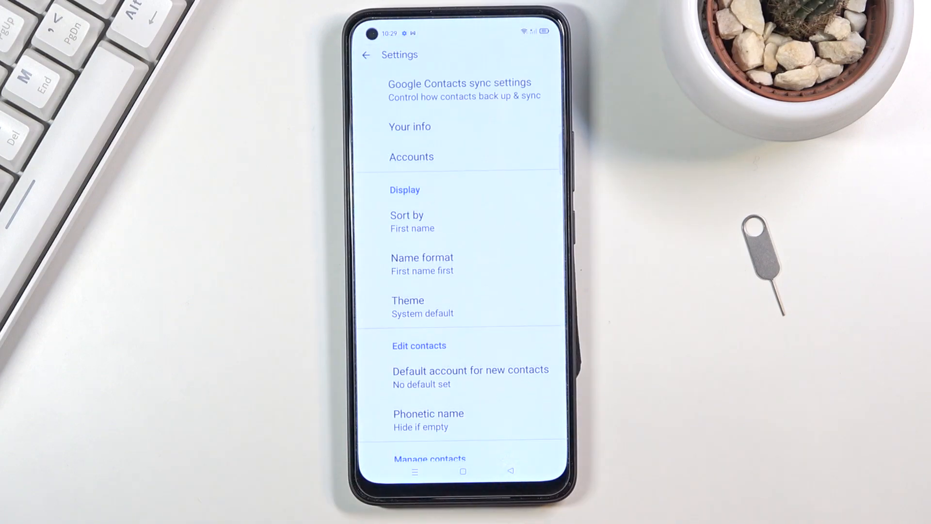
scroll("down", 3)
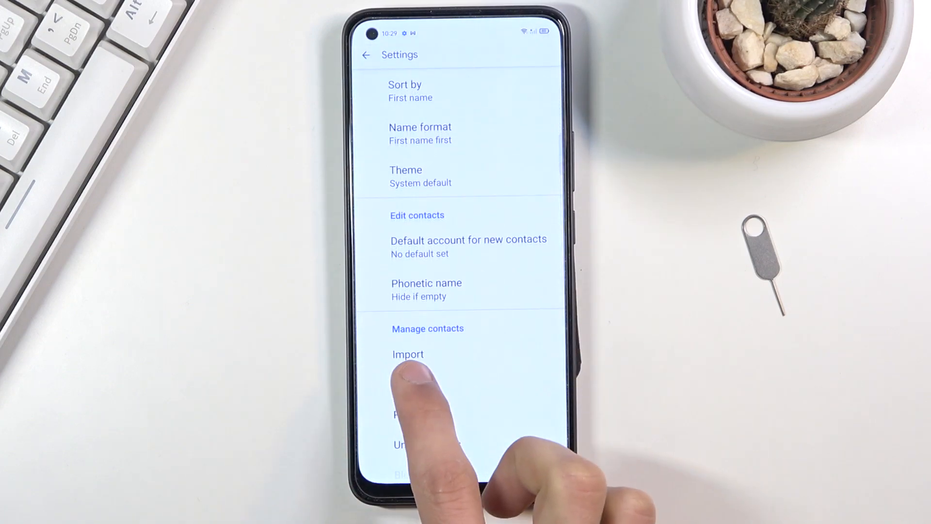
left_click(407, 355)
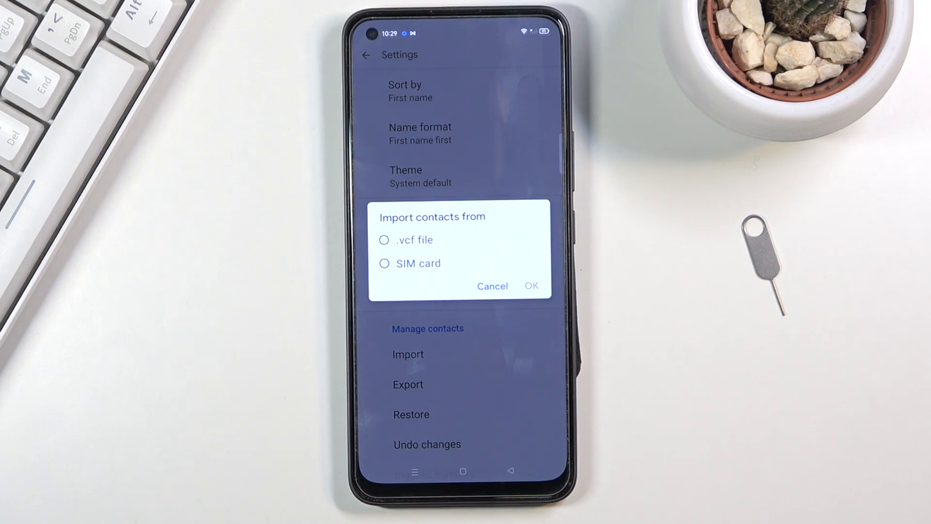
Choose SIM card as the import source and confirm with OK
left_click(384, 264)
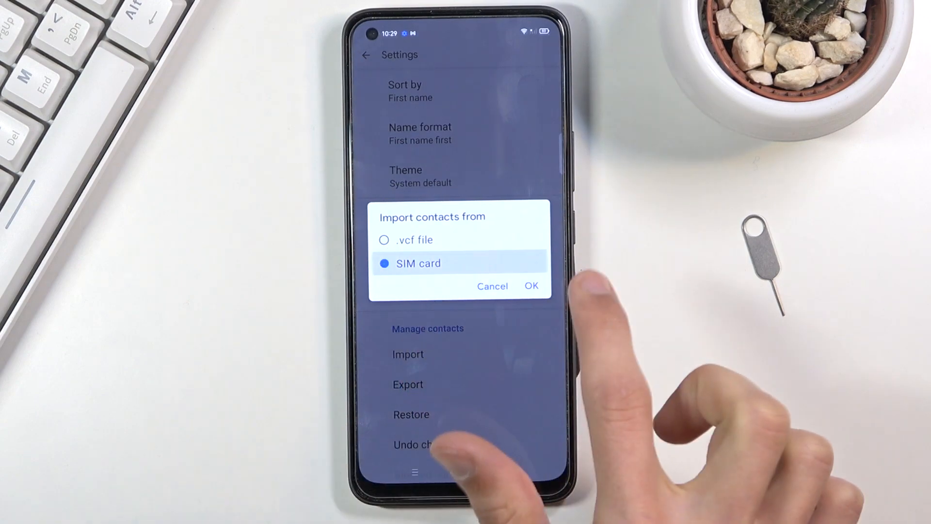
left_click(531, 285)
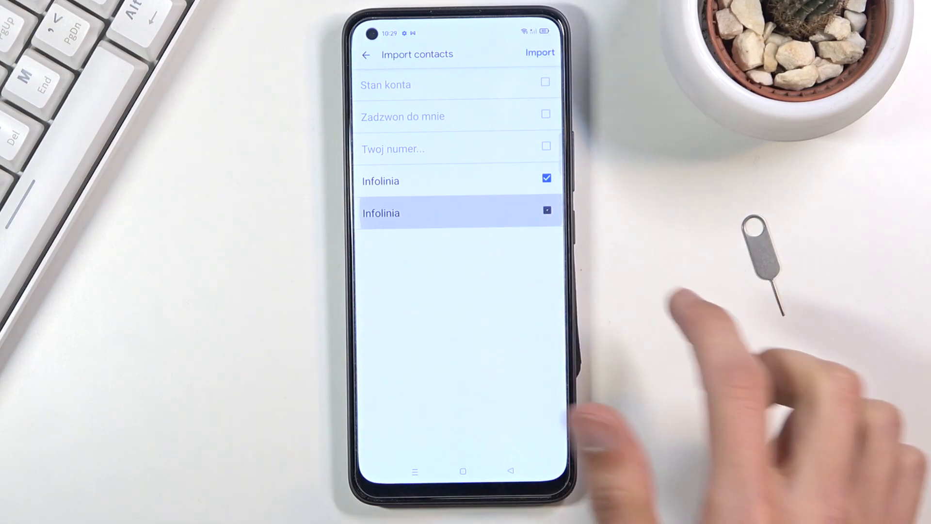
Tick the second Infolinia SIM contact so both are selected for import
left_click(546, 210)
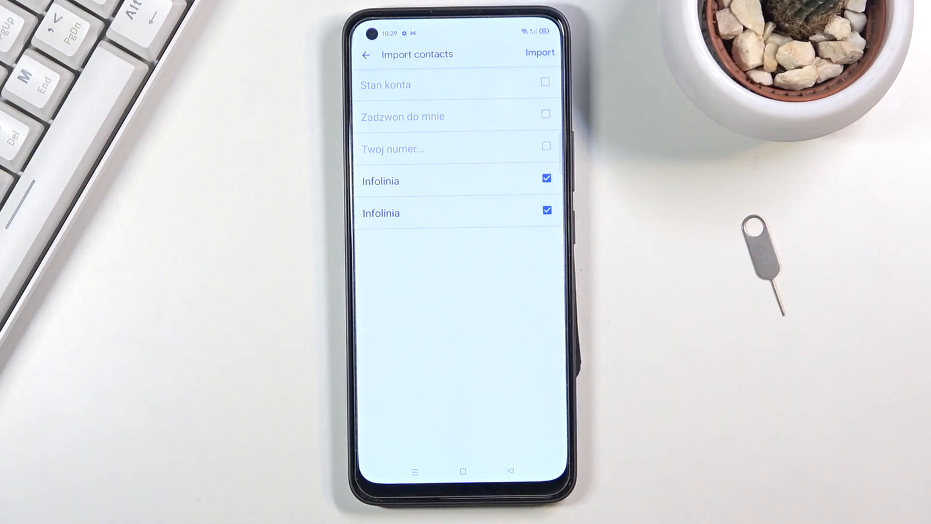